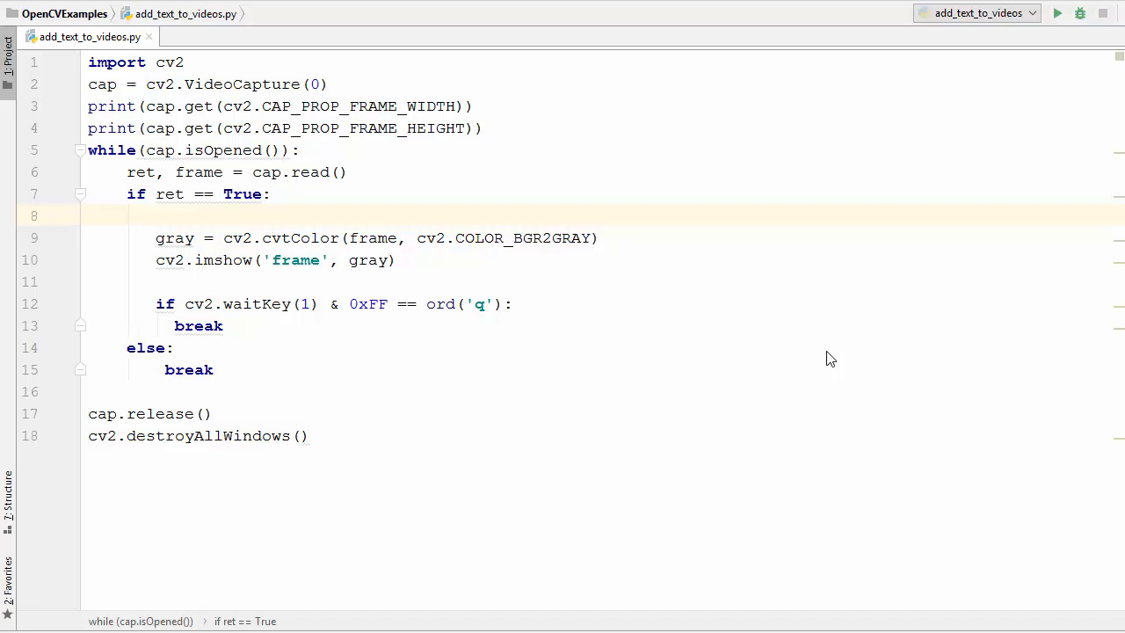
mouse_move(777, 347)
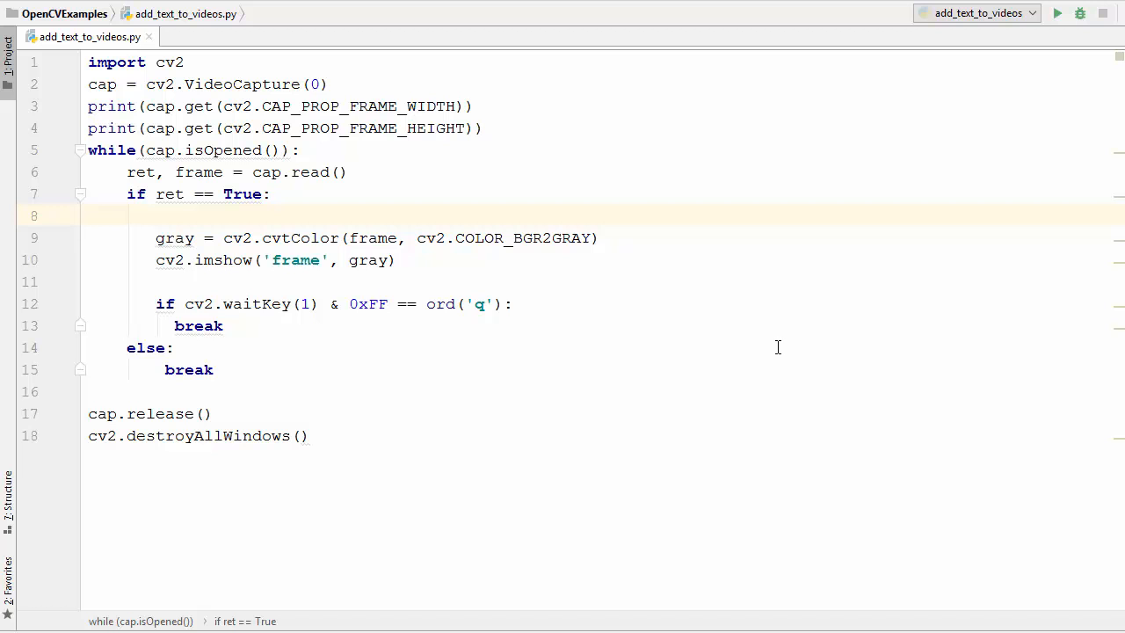
mouse_move(774, 342)
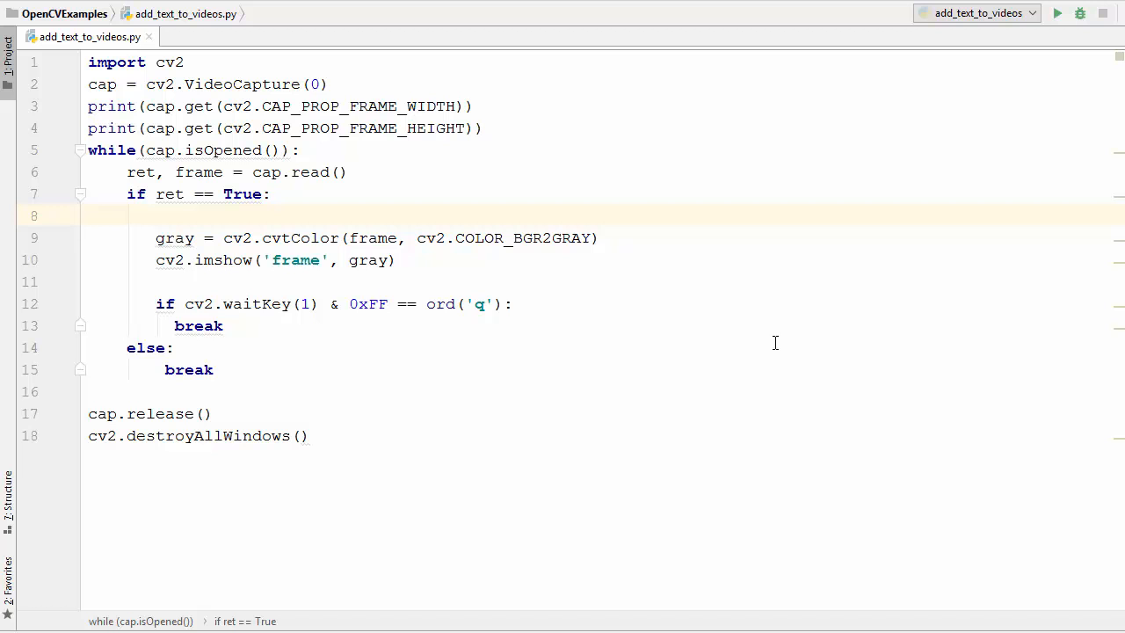
- Place the cursor after the frame size prints and highlight the cap variable's uses
left_click(529, 326)
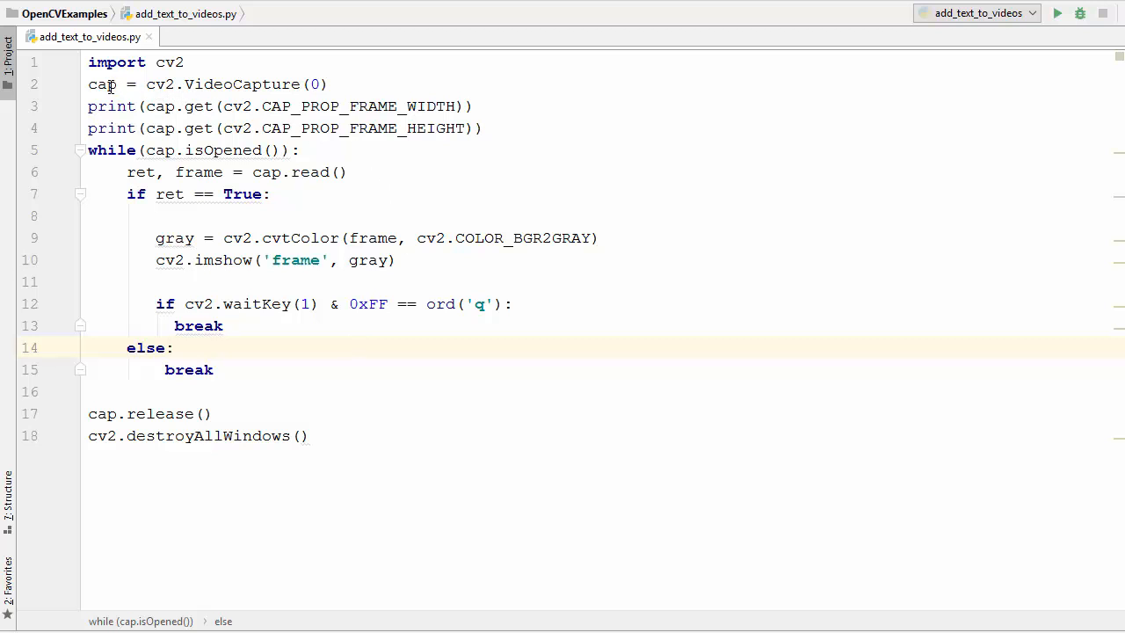
double_click(102, 84)
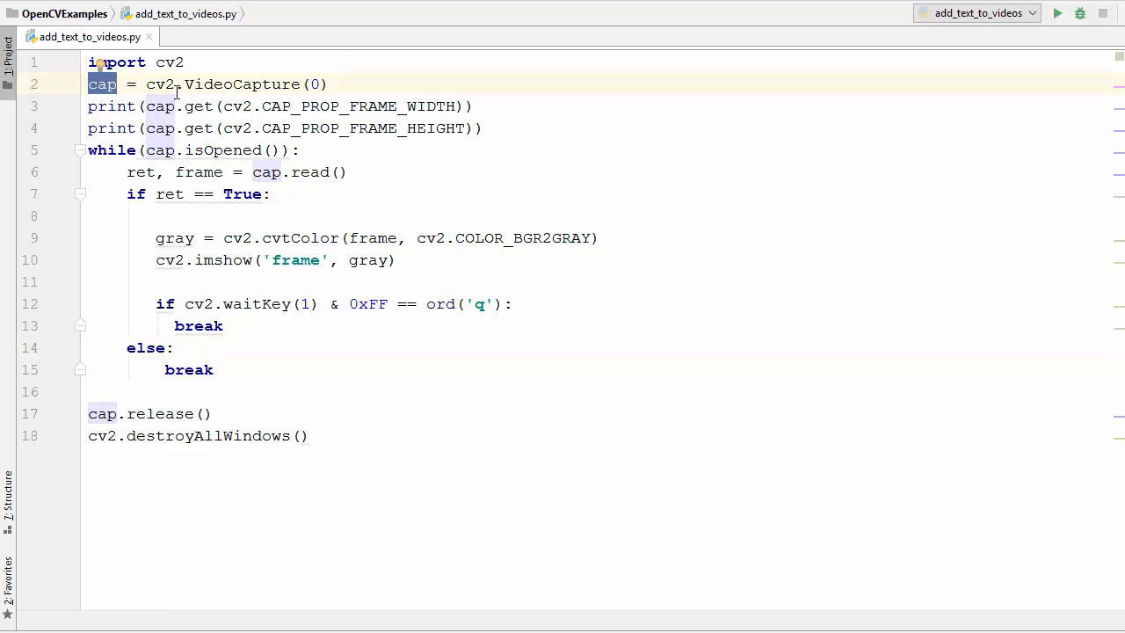
mouse_move(224, 83)
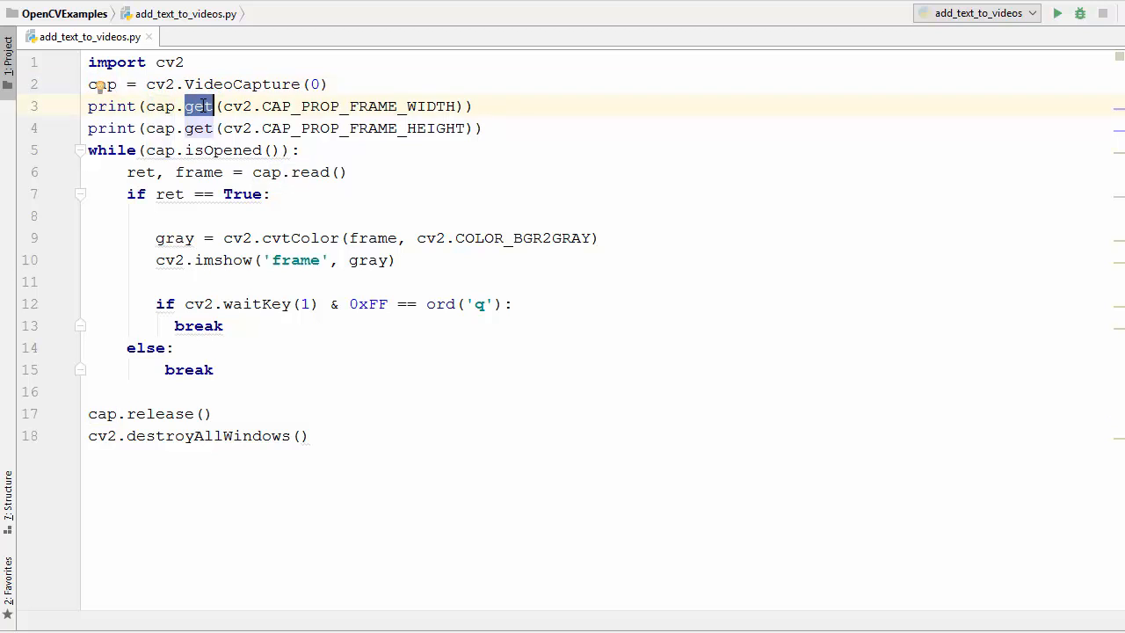
mouse_move(327, 106)
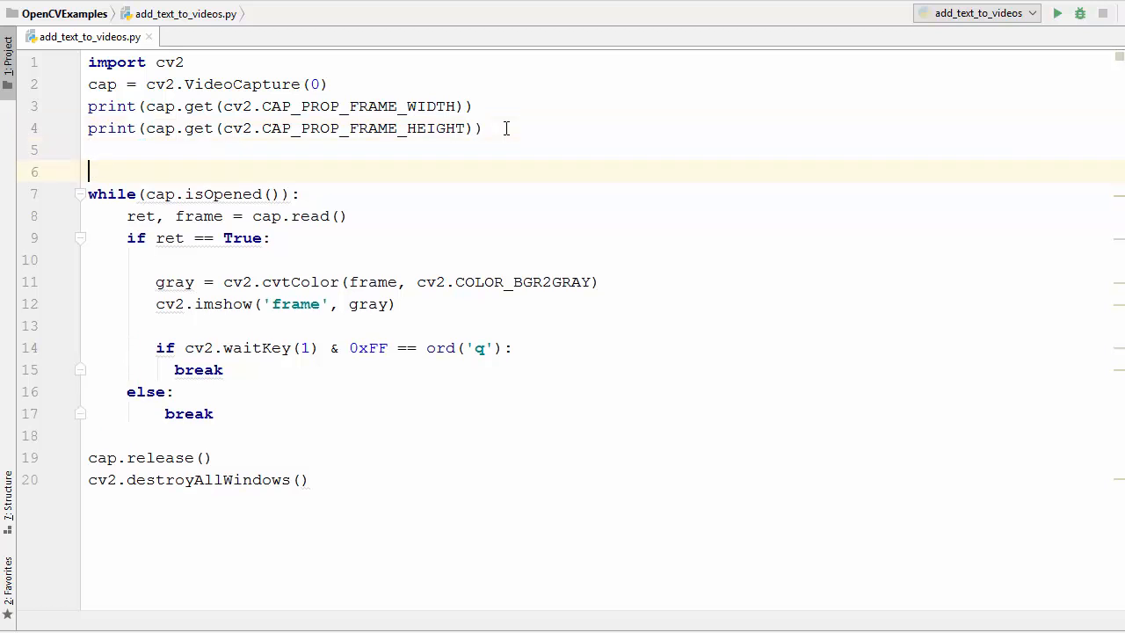
- Write cap.set(cv2.CAP_PROP_FRAME_WIDTH, before the while loop, ready for a value
type("cap.set(")
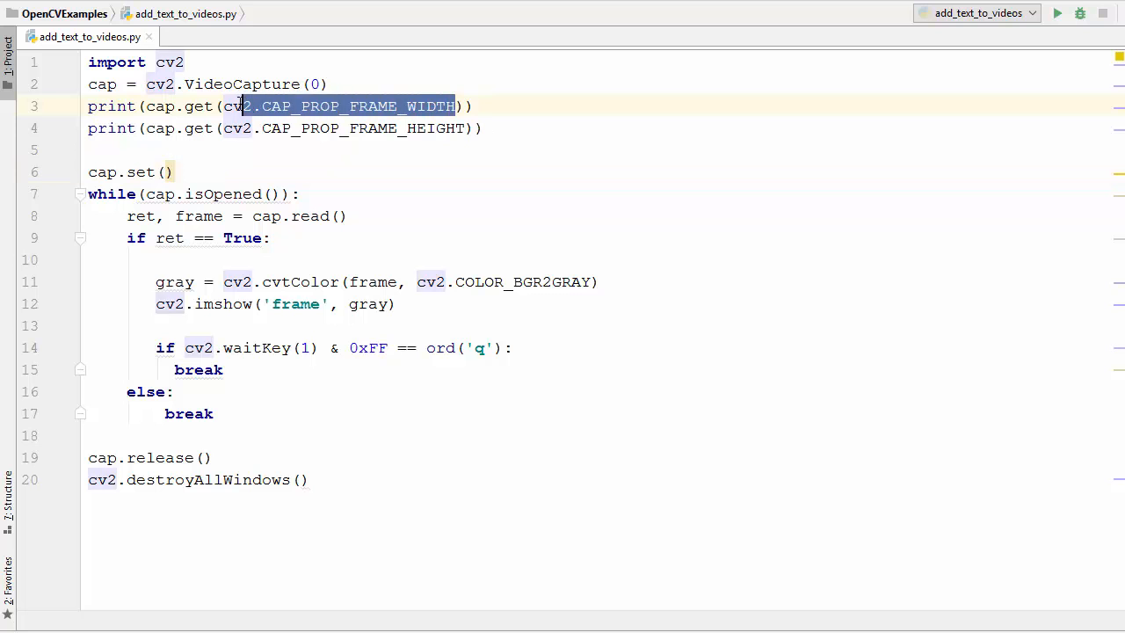
double_click(237, 107)
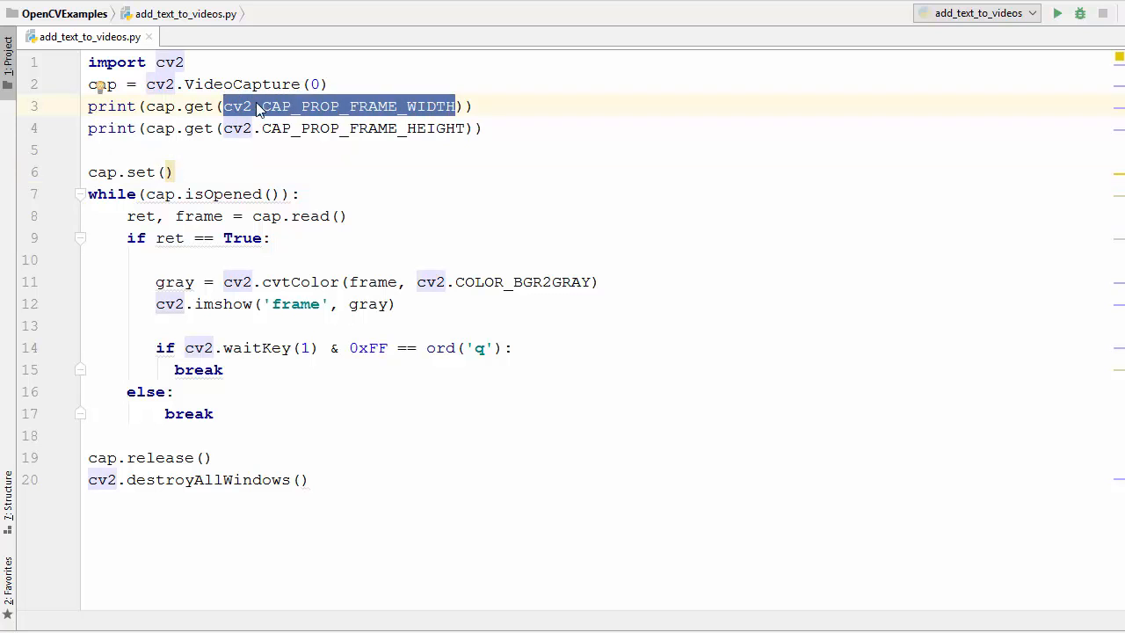
left_click(168, 172)
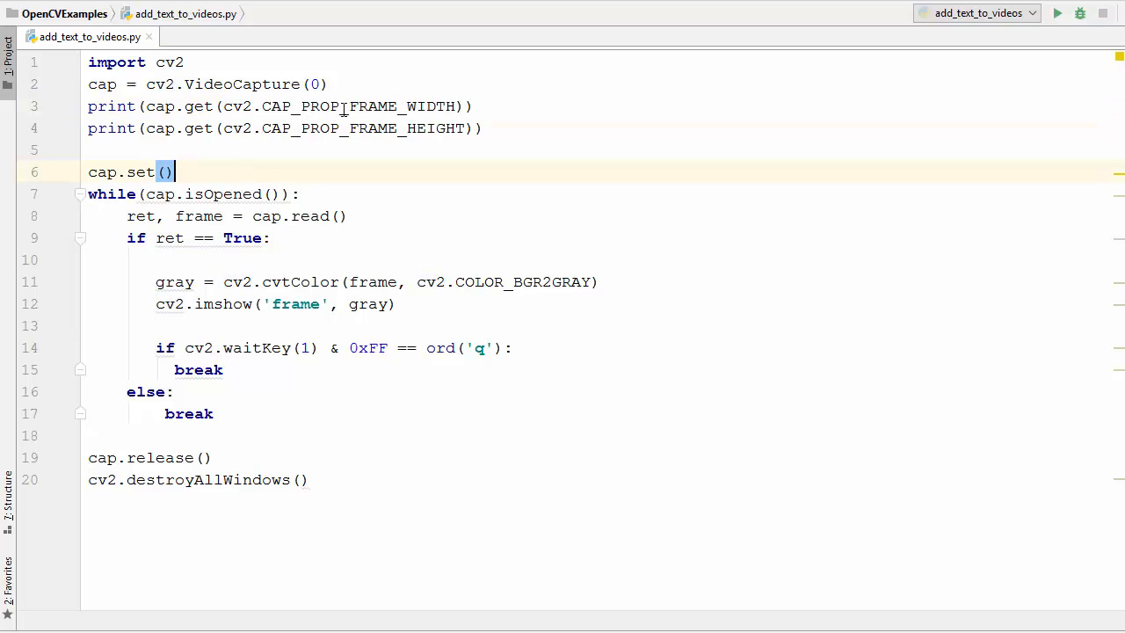
double_click(358, 106)
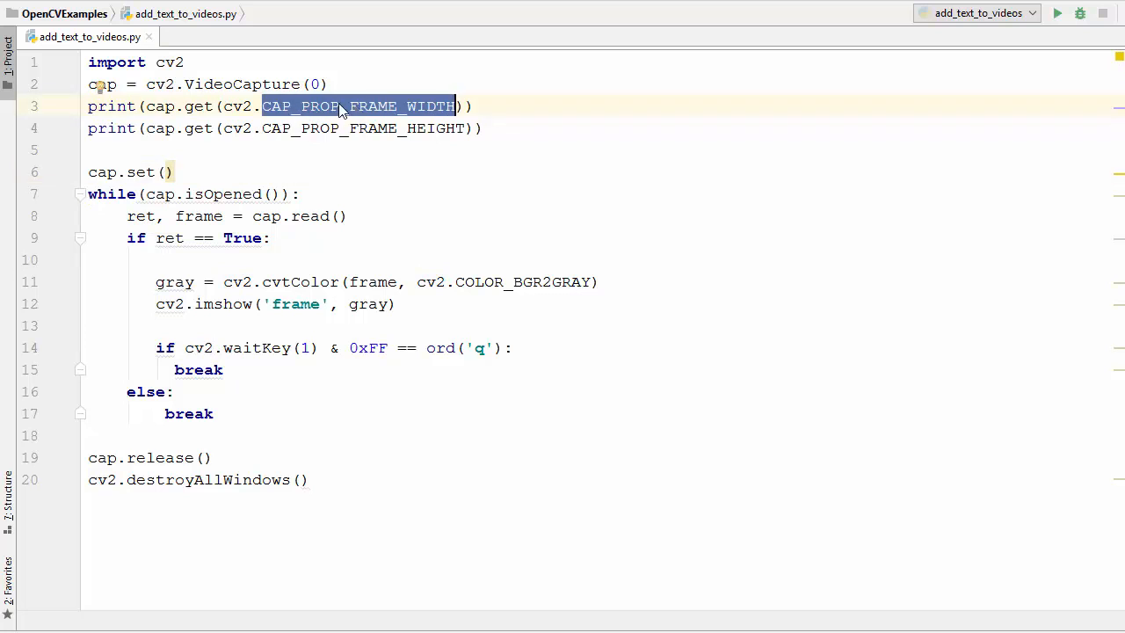
mouse_move(349, 114)
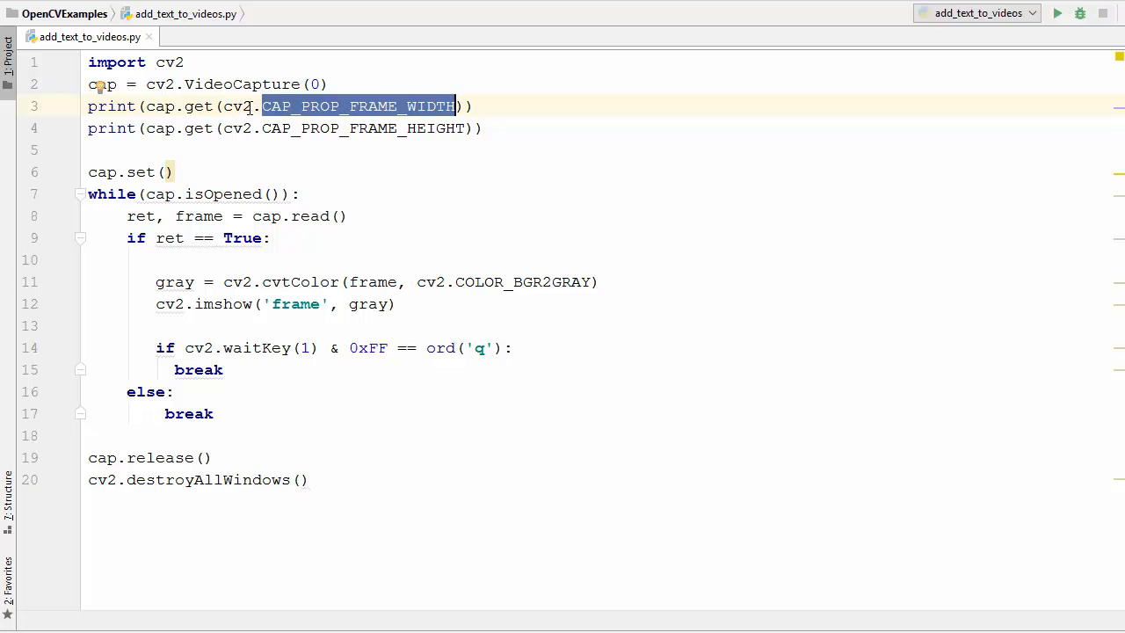
mouse_move(363, 106)
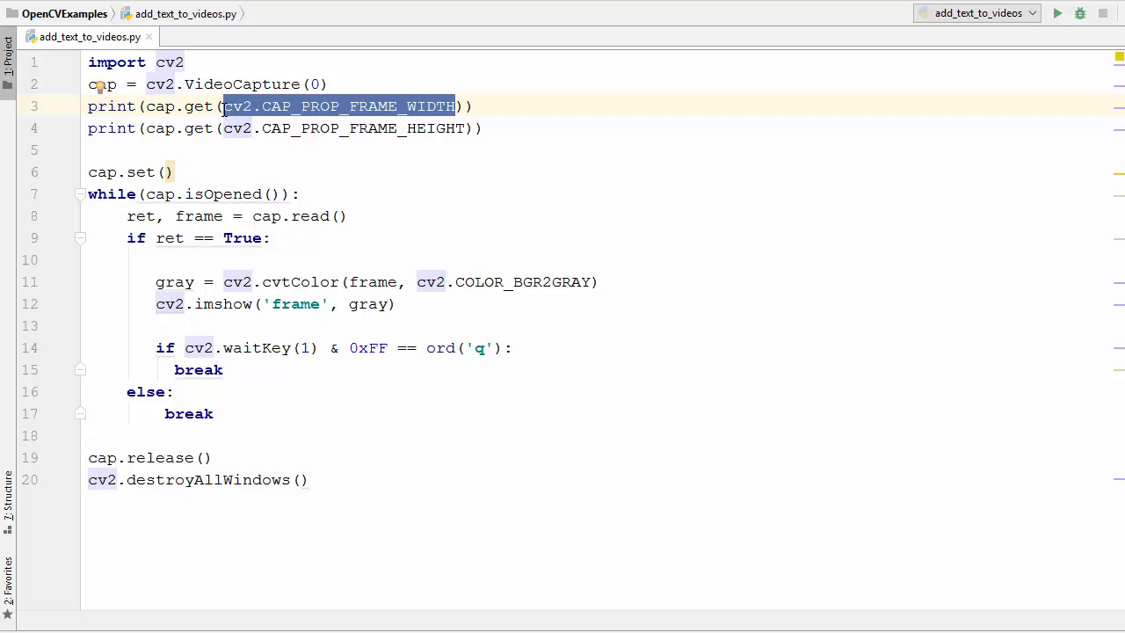
double_click(362, 129)
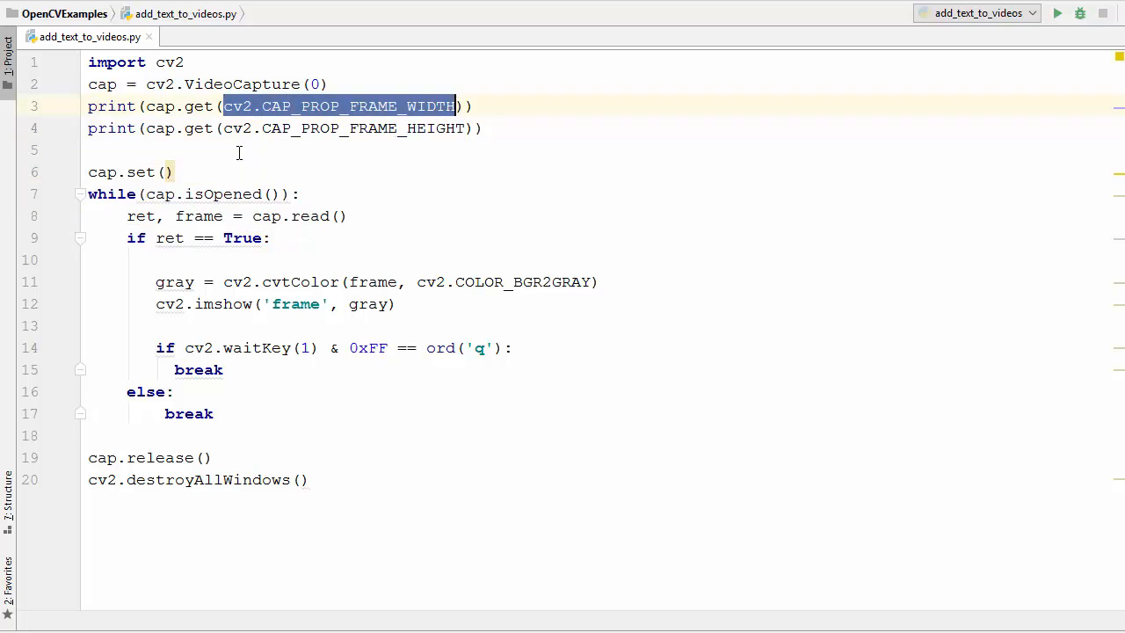
type("cv2.CAP_PROP_FRAME_WIDTH")
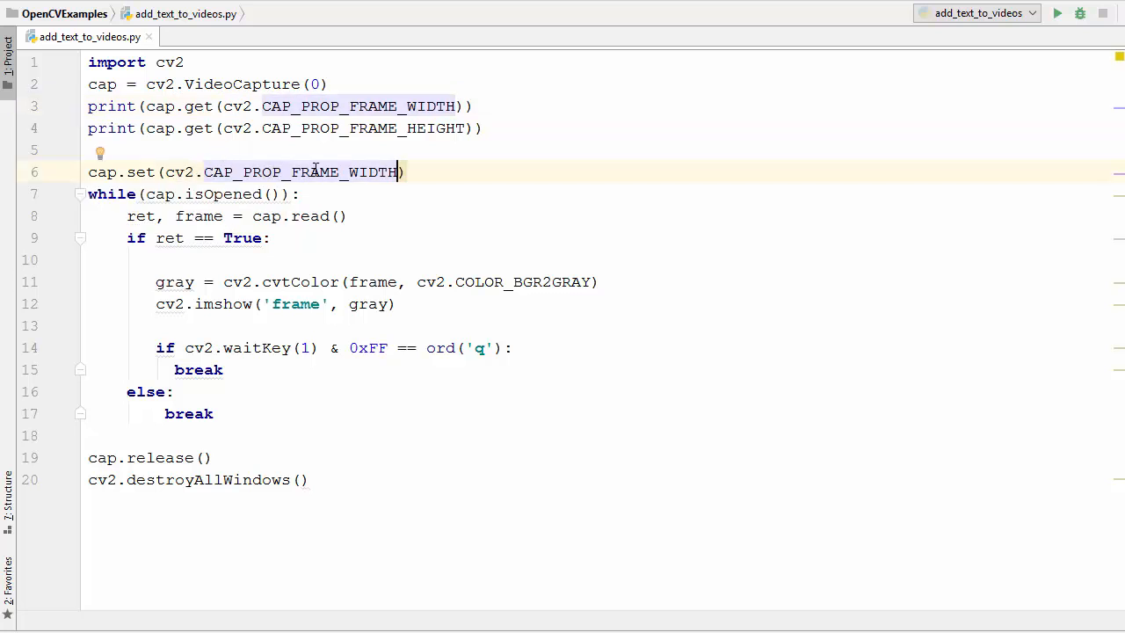
type(",")
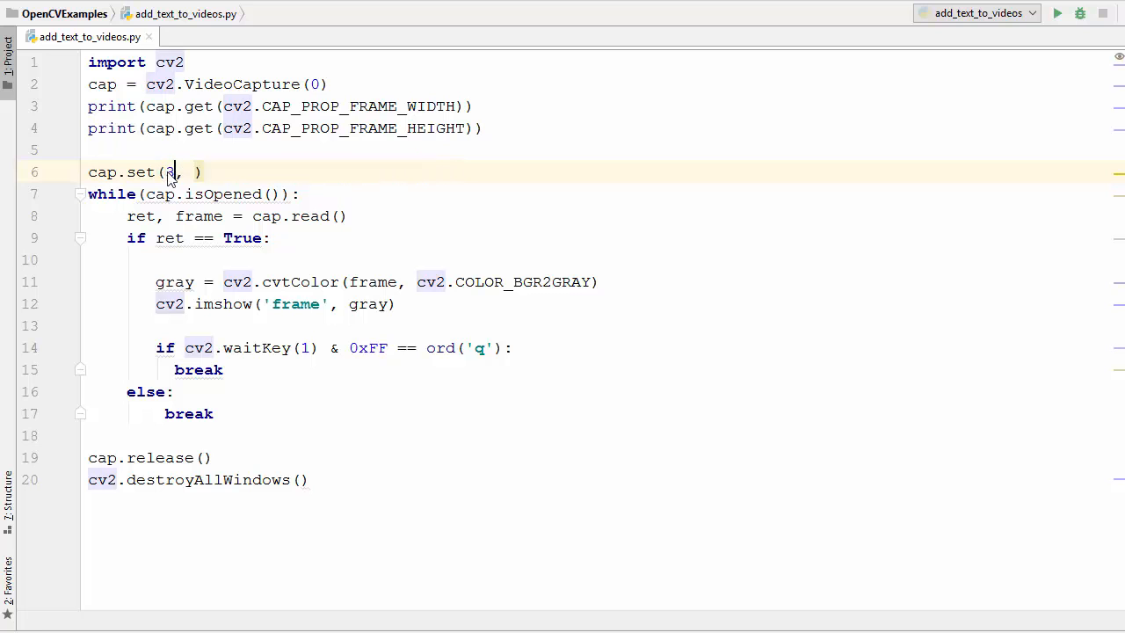
- Add cap.set(3, 1208) and cap.set(4, 720), then print(cap.get(cv2.CAP_PROP_FRAME_WIDTH))
type("3,")
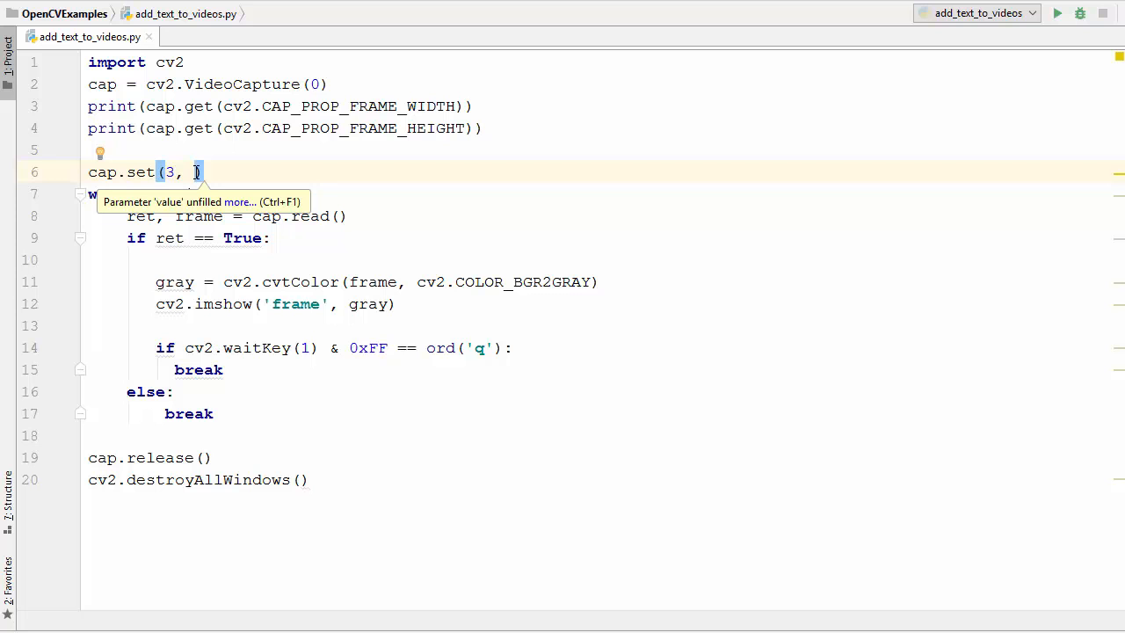
type("1208")
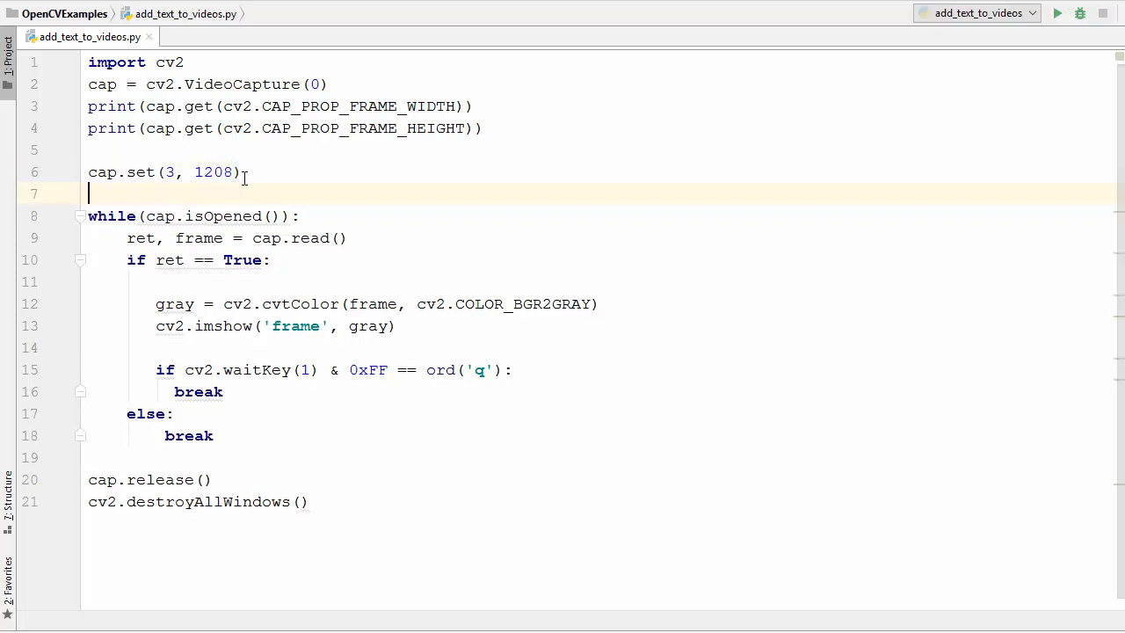
type("ca")
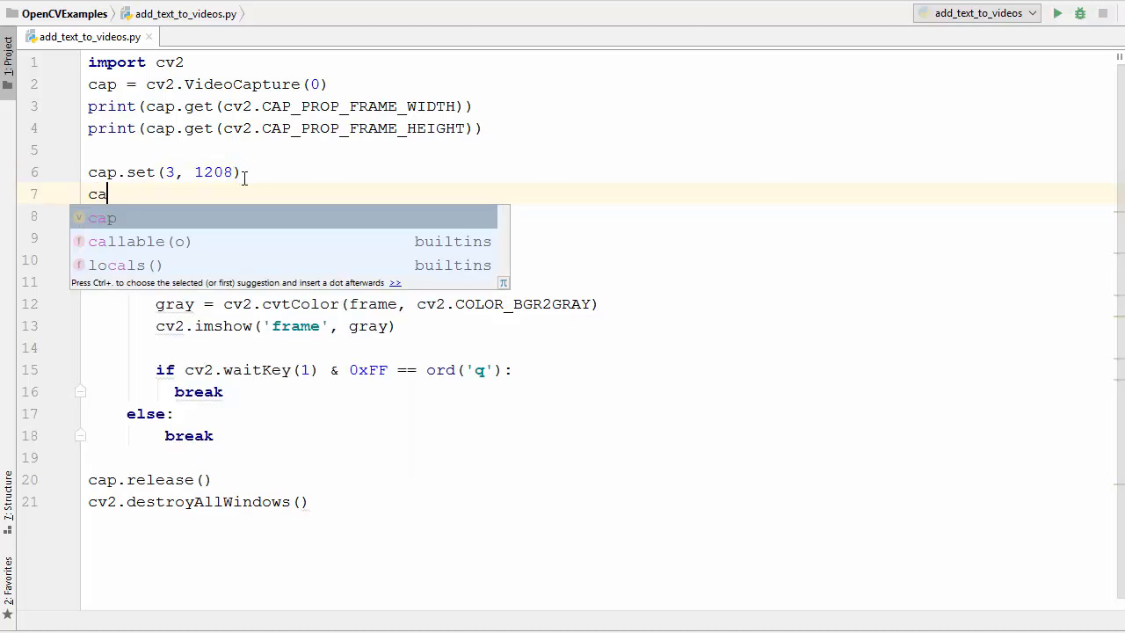
type("p.set(")
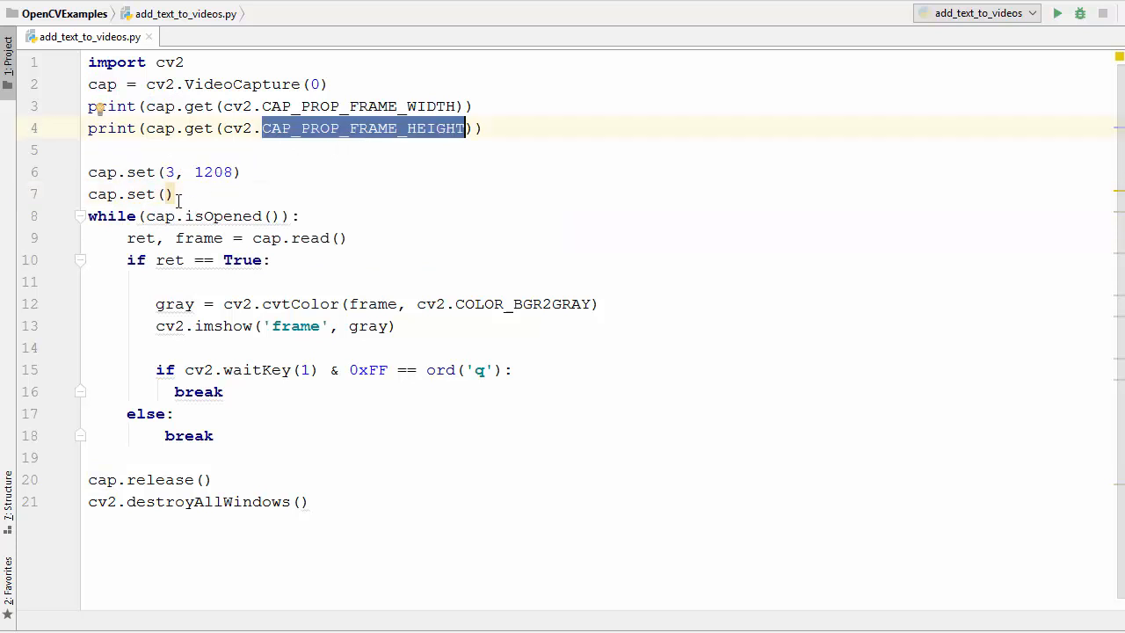
type("4")
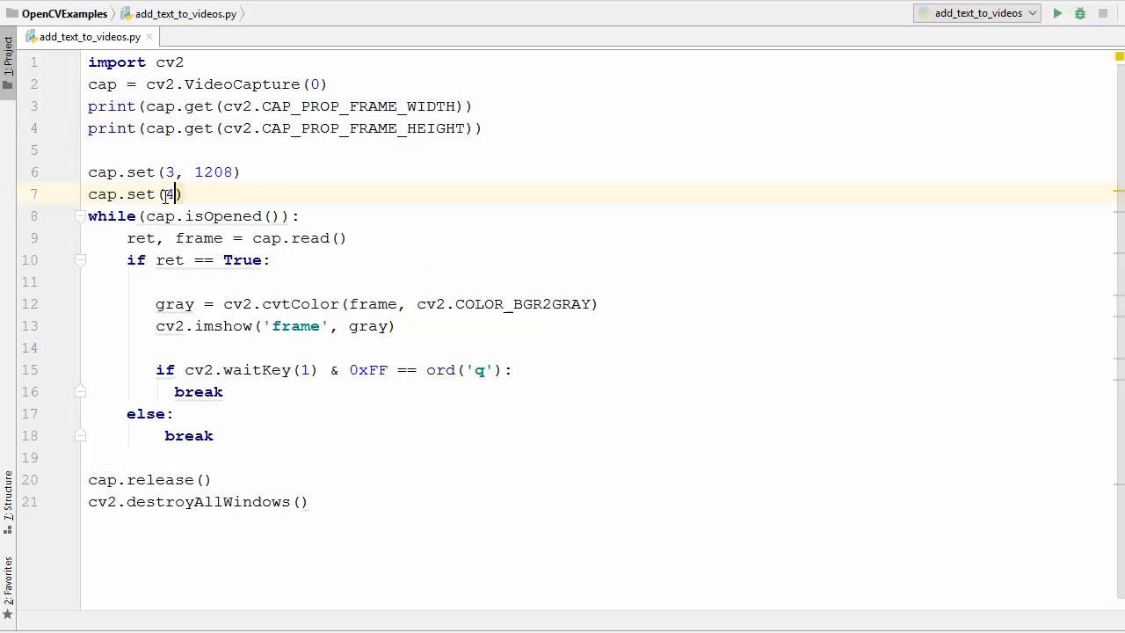
type(",")
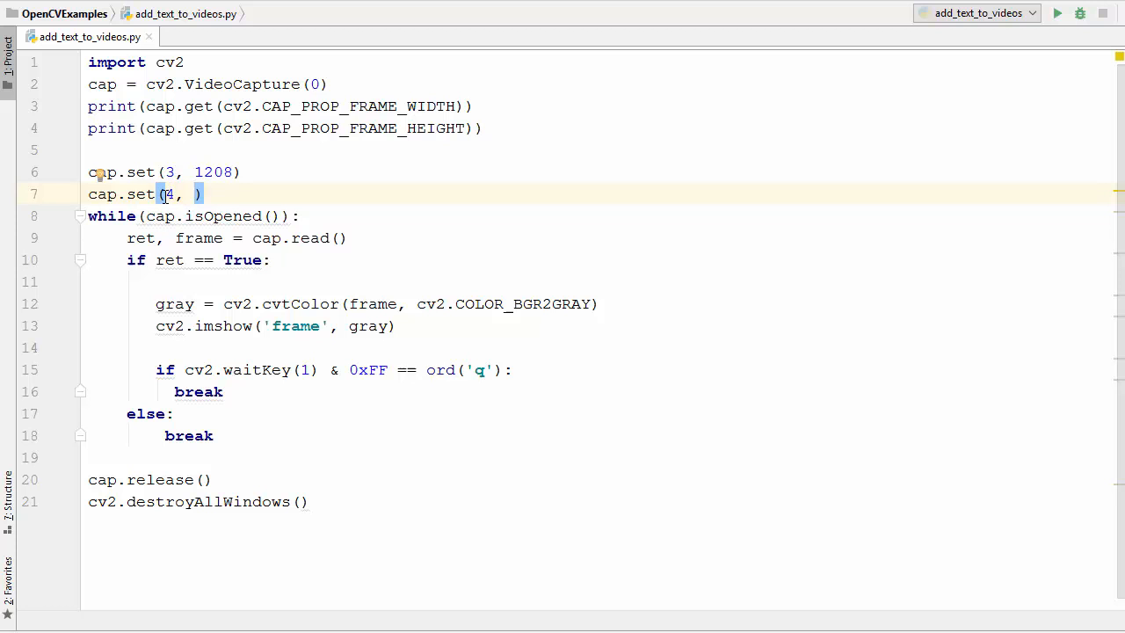
type("720")
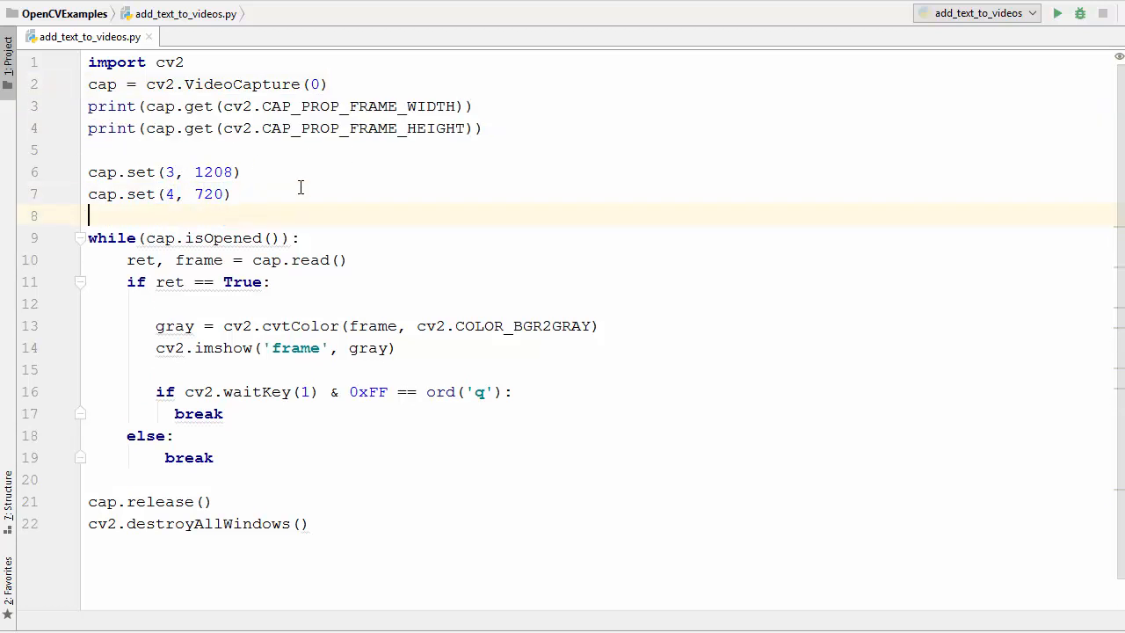
type("print(cap.get(cv2.CAP_PROP_FRAME_WIDTH))")
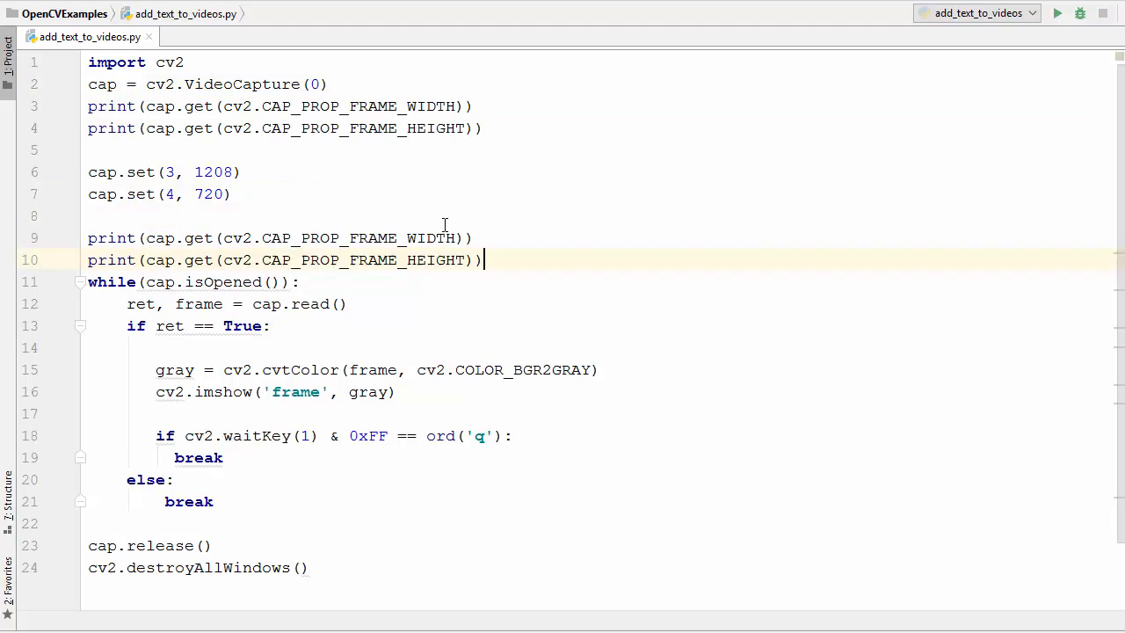
- Switch the second prints to cap.get(3) and cap.get(4) and launch the script
double_click(339, 238)
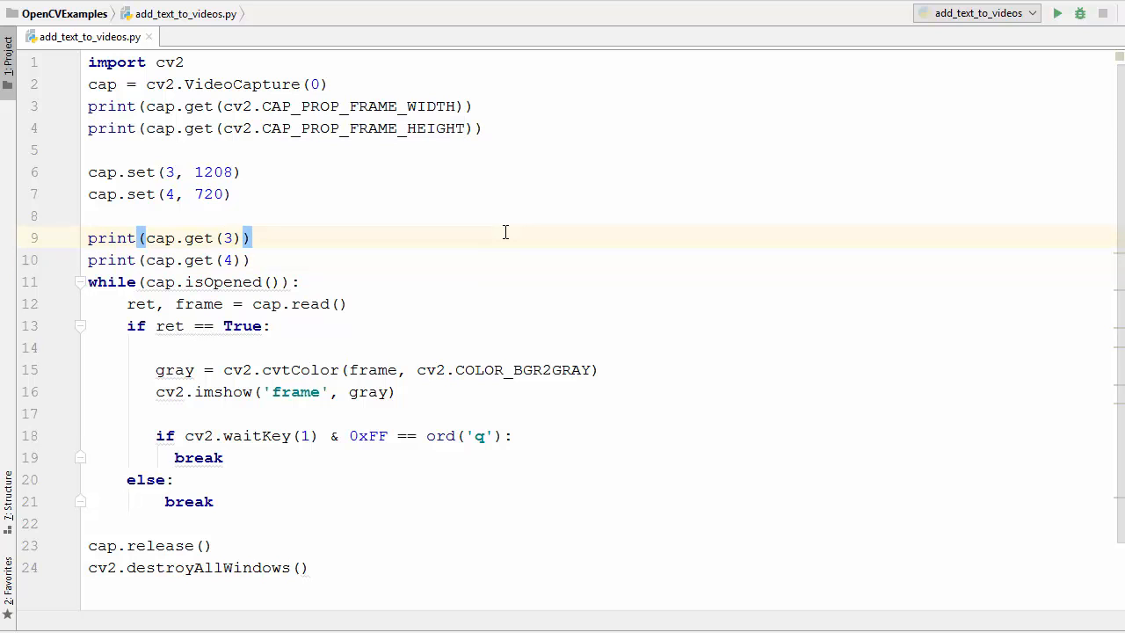
mouse_move(168, 385)
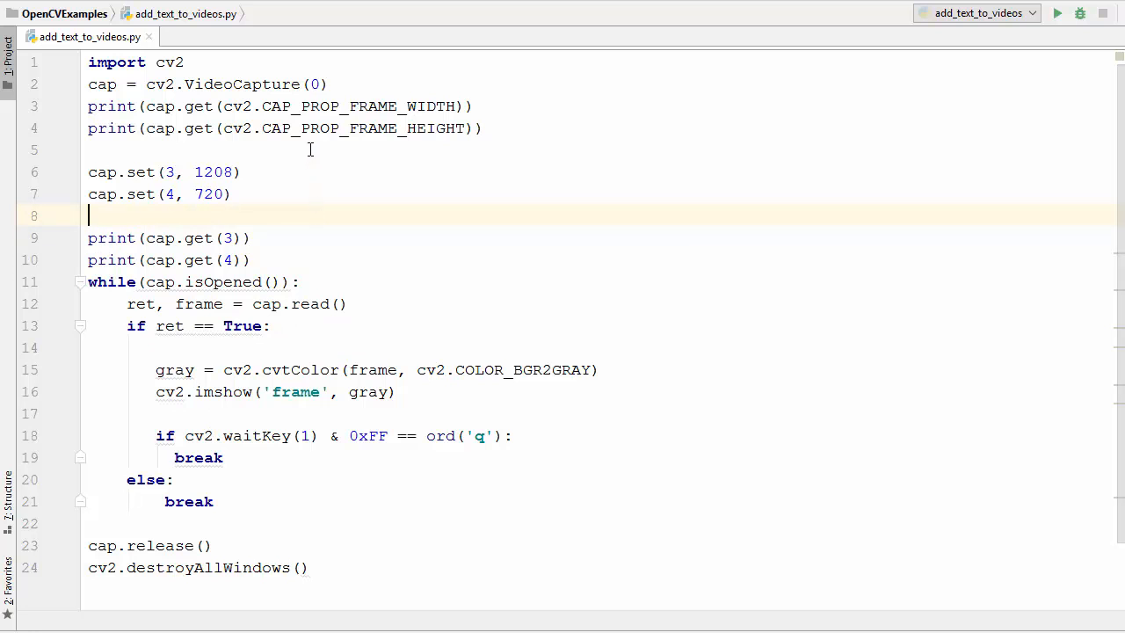
mouse_move(266, 84)
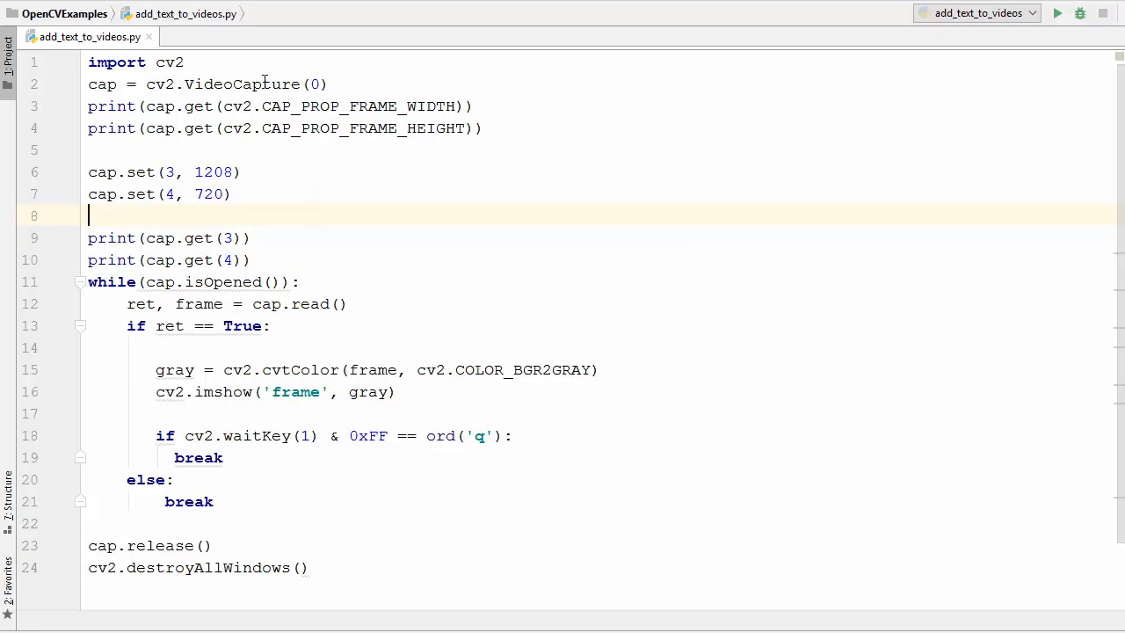
left_click(312, 83)
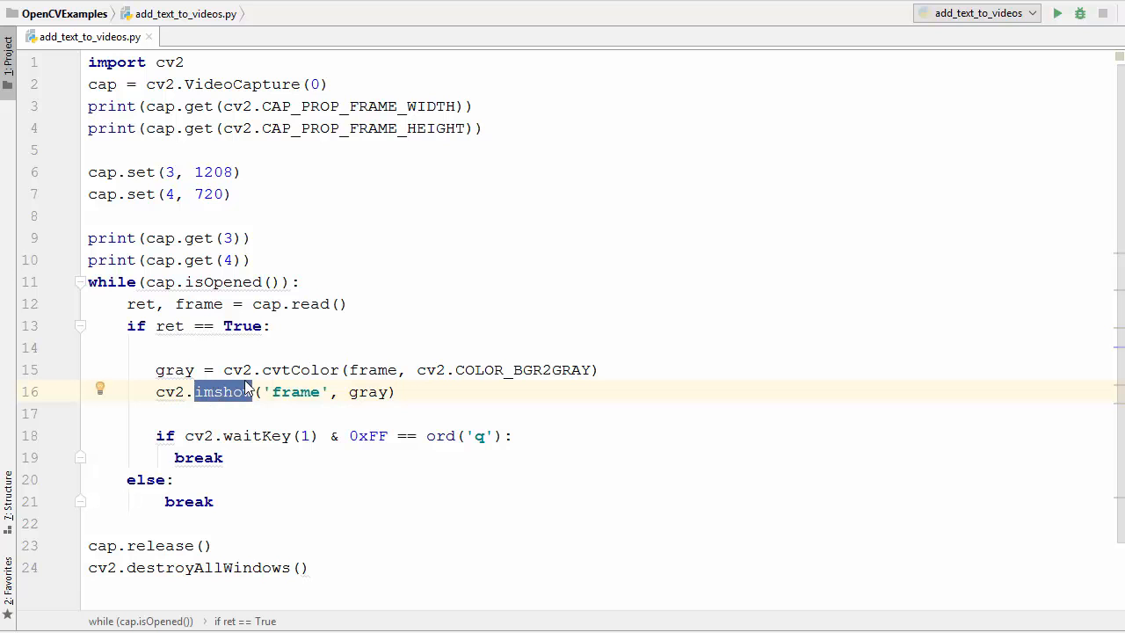
mouse_move(233, 403)
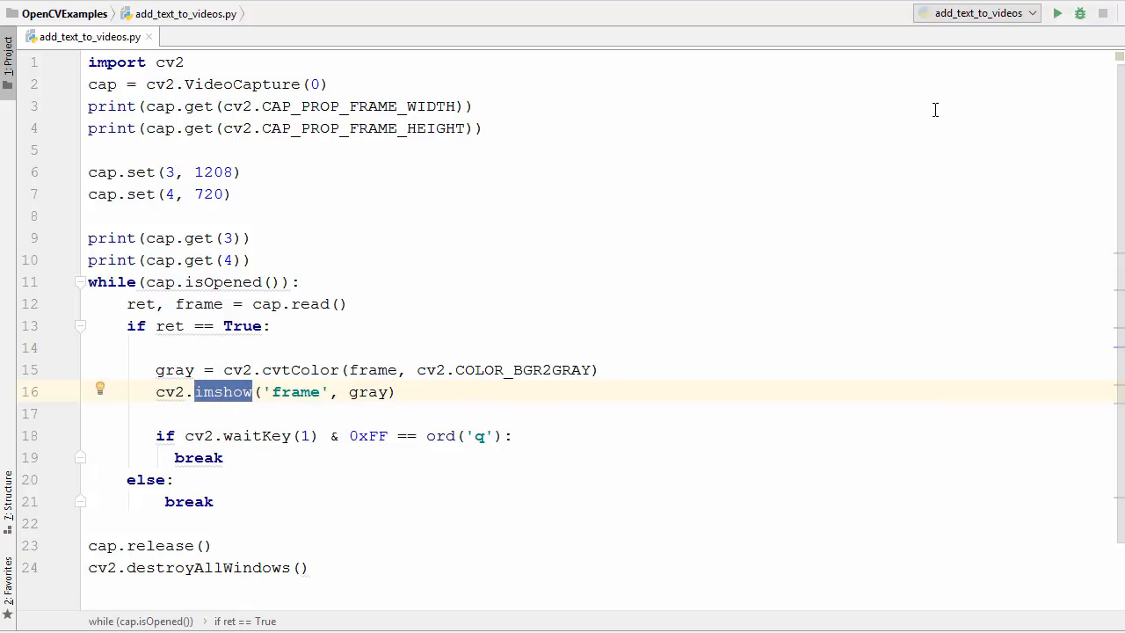
left_click(1057, 13)
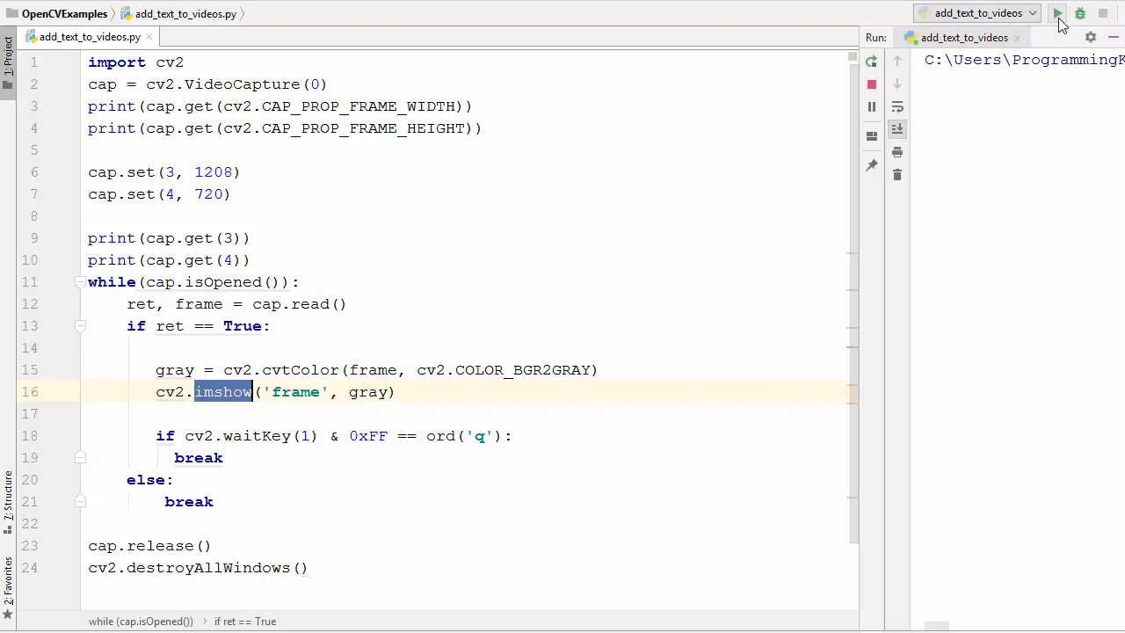
- Run the script, getting 640×480 then 1280×720 and a grayscale webcam window
left_click(1058, 13)
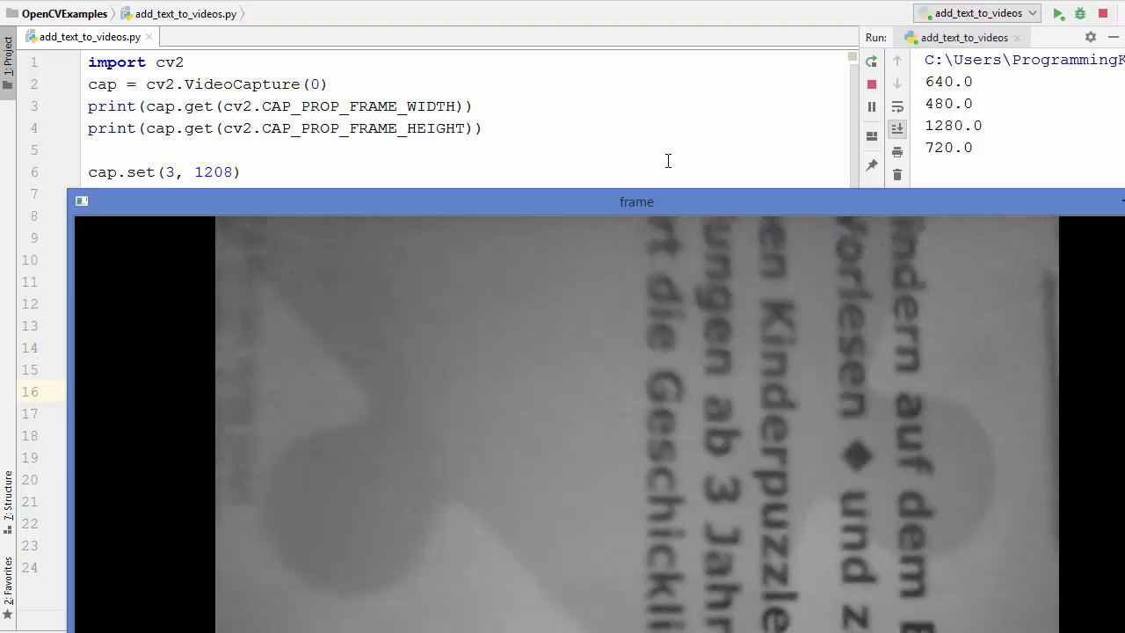
type("cap.set(4, 720)")
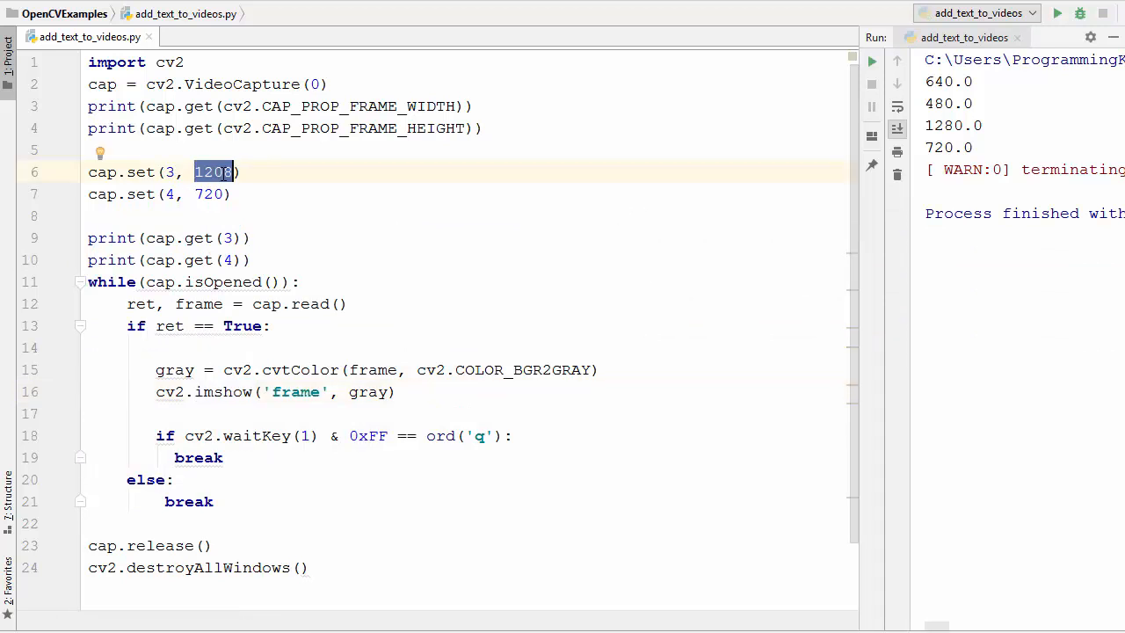
- Set both capture dimensions to 700 and rerun; output stays 640 by 480
type("700")
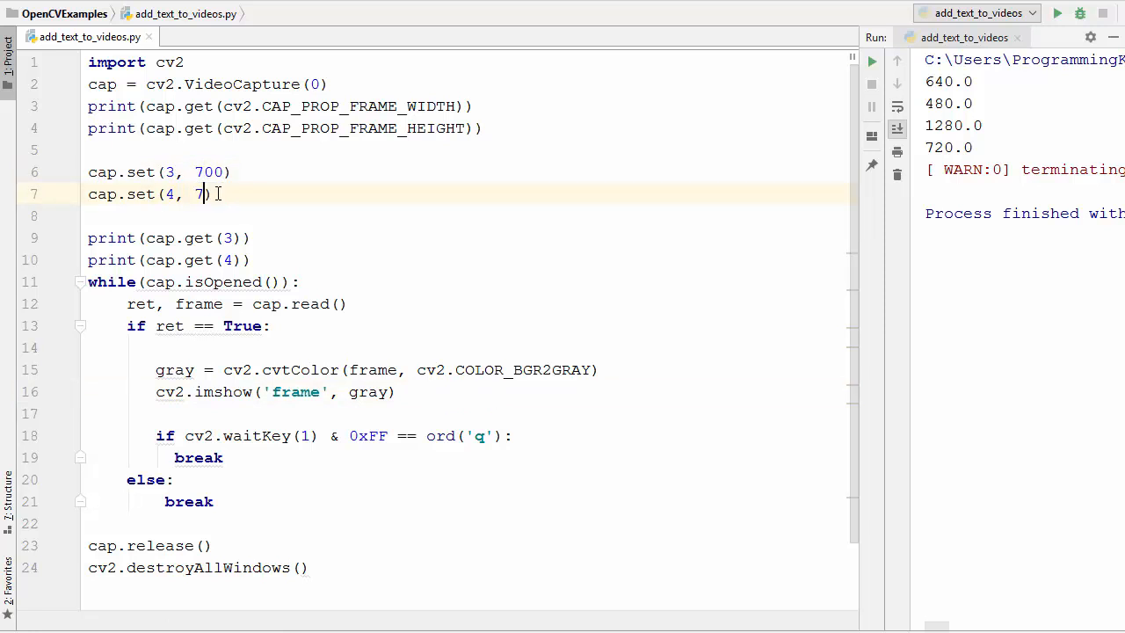
type("00")
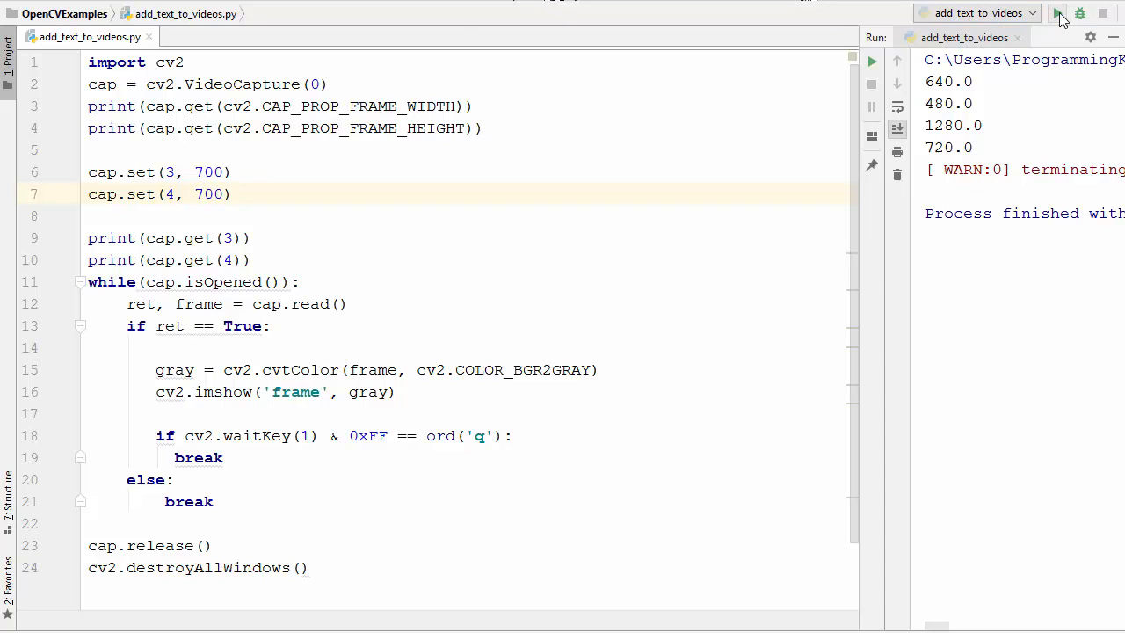
left_click(1057, 18)
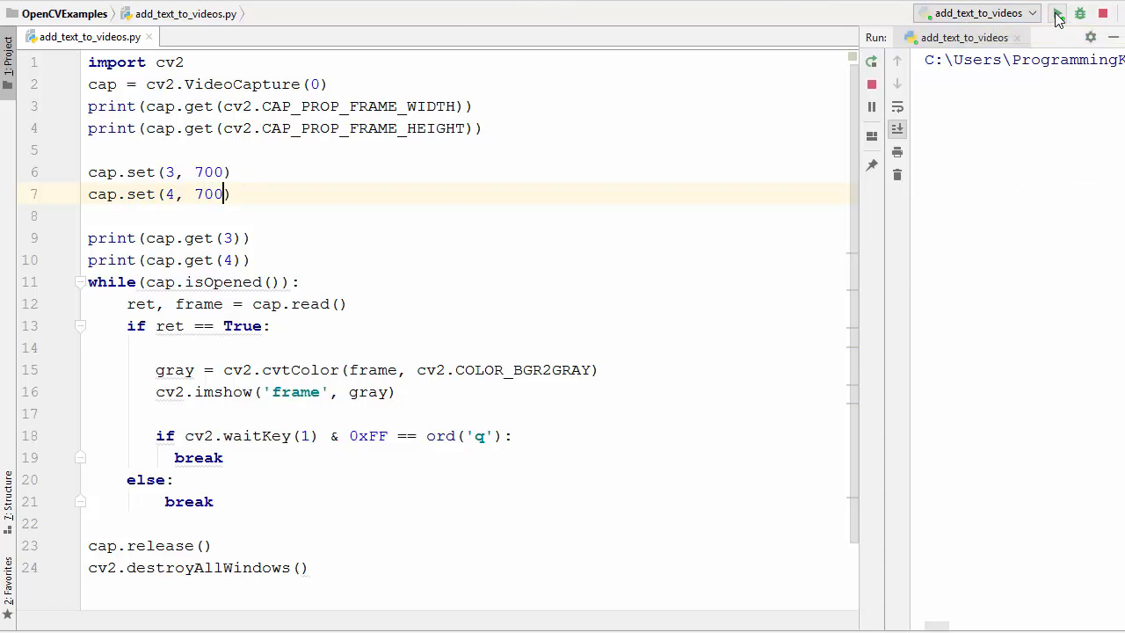
left_click(1057, 13)
type("3")
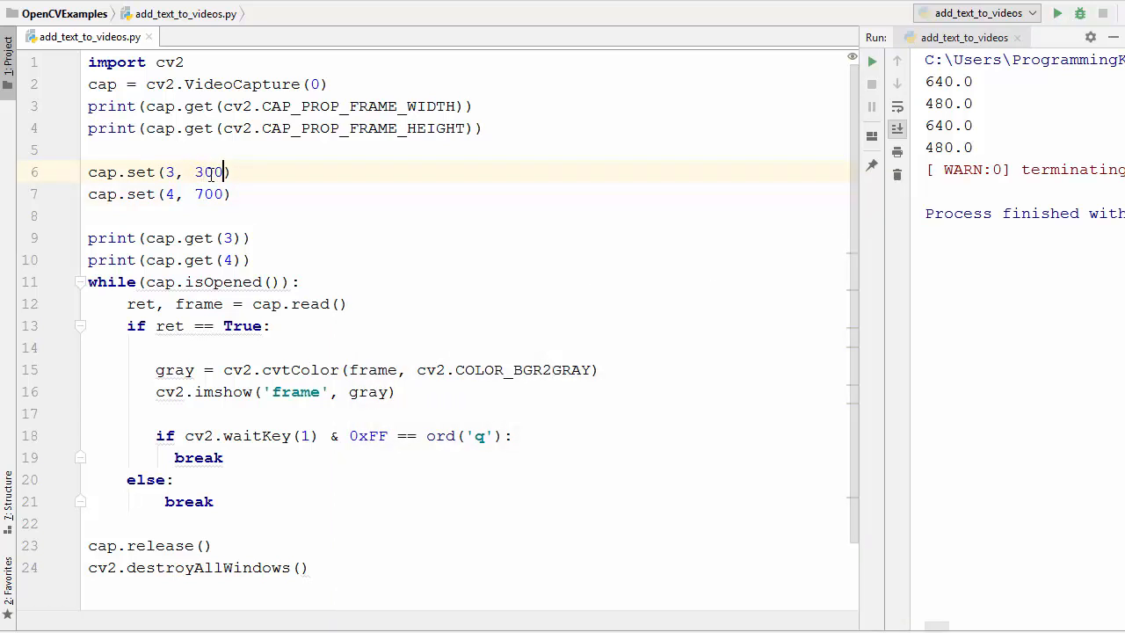
- Change both capture sizes to 3000 and rerun, which prints 1280 by 720
type("0")
left_click(160, 195)
type("30")
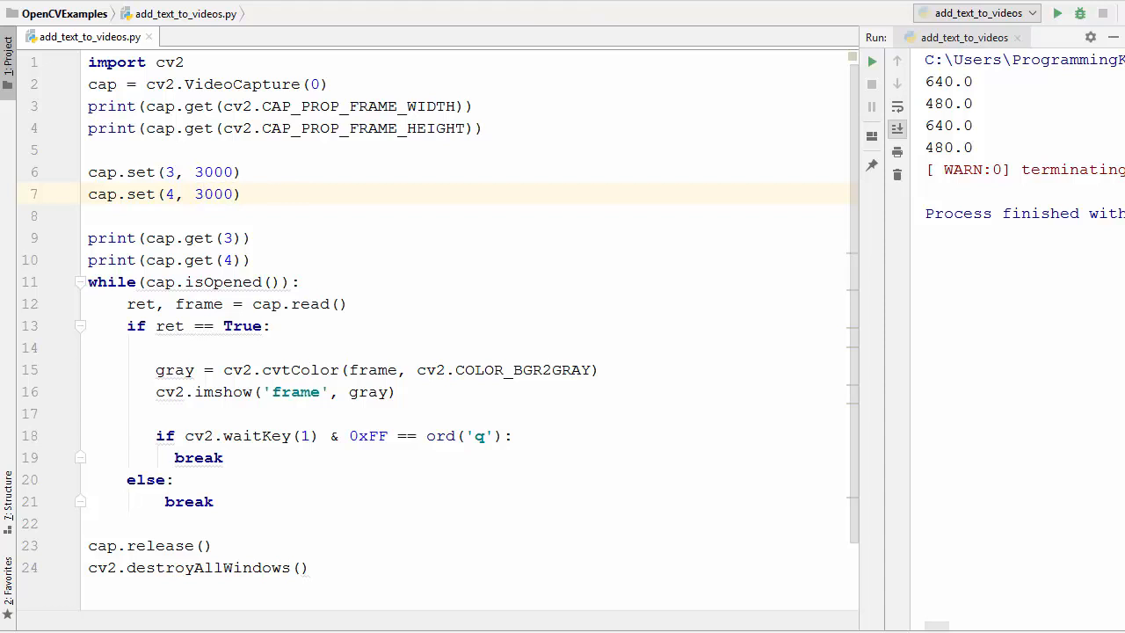
left_click(1057, 13)
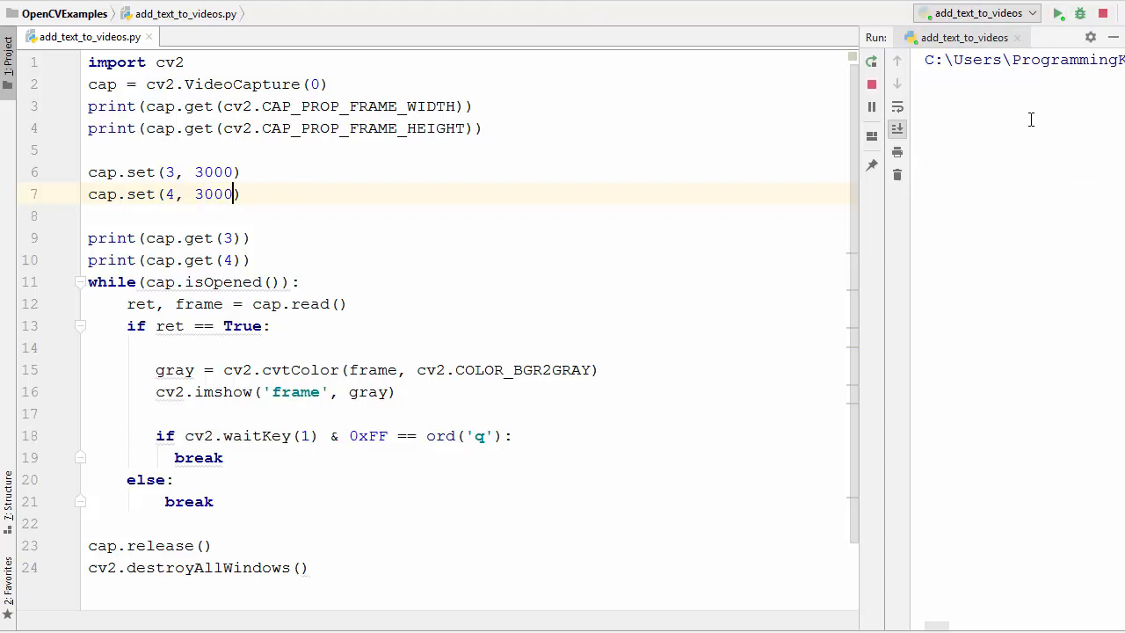
left_click(1059, 13)
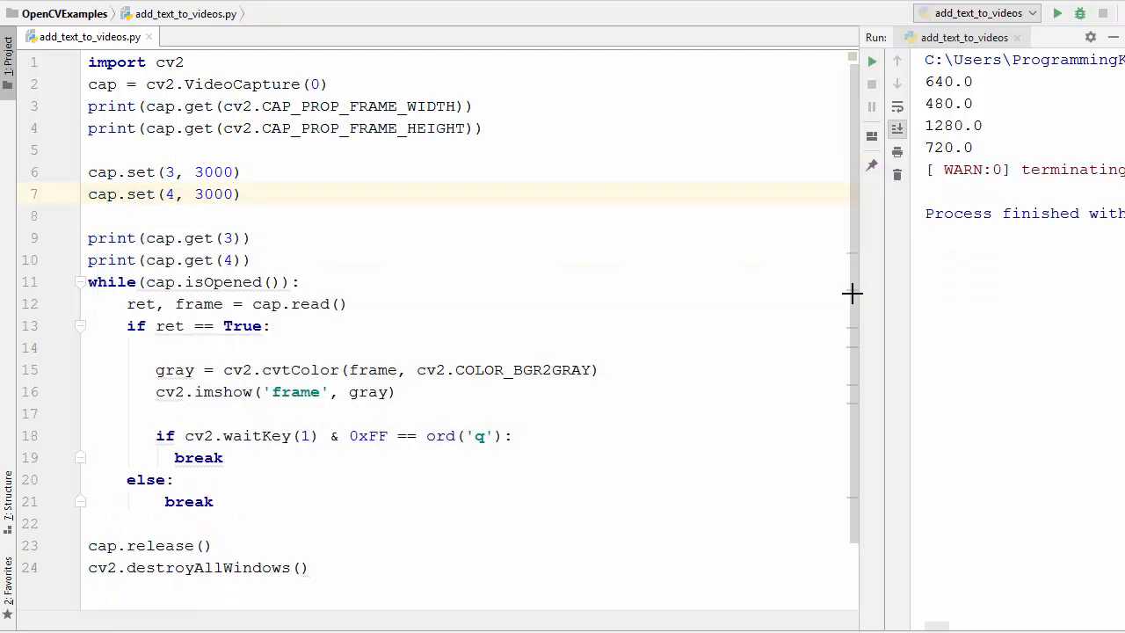
left_click(851, 294)
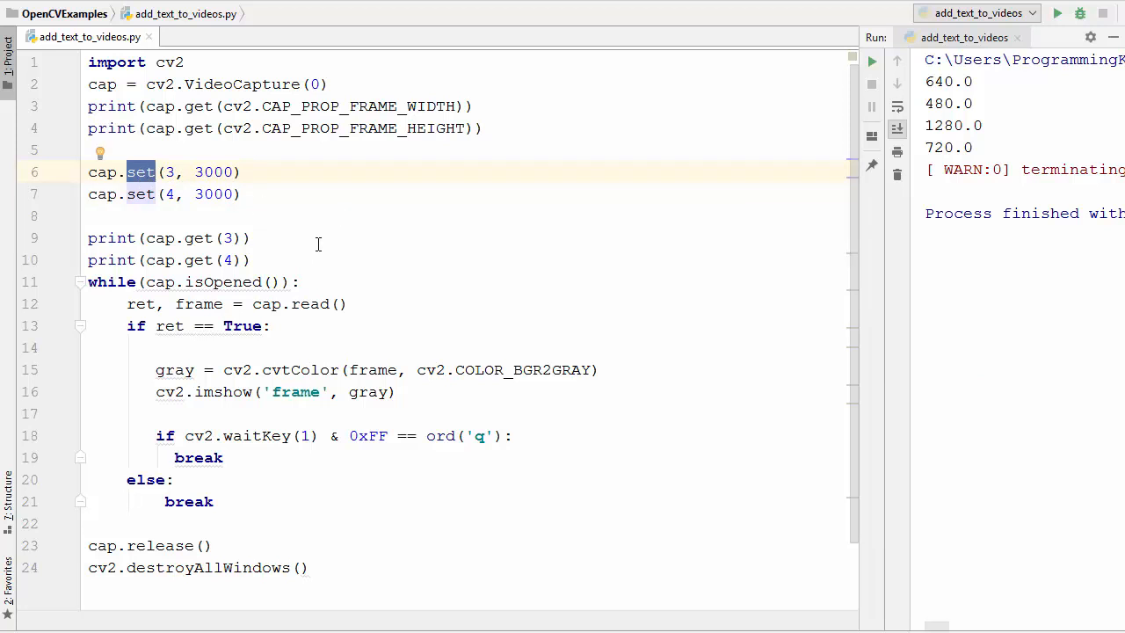
mouse_move(302, 252)
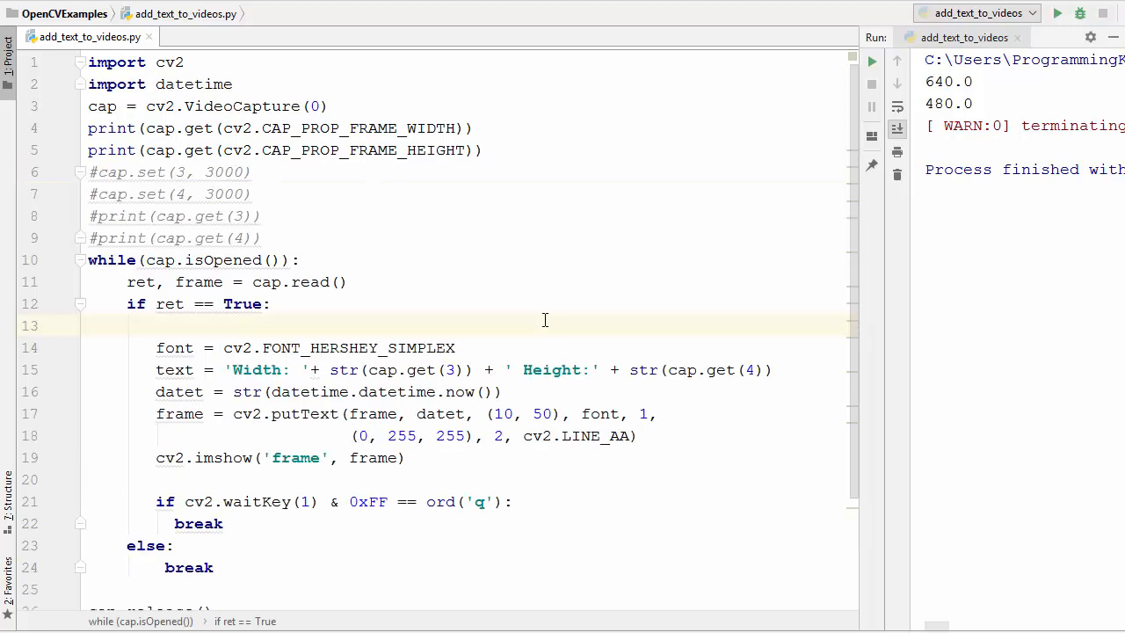
mouse_move(619, 354)
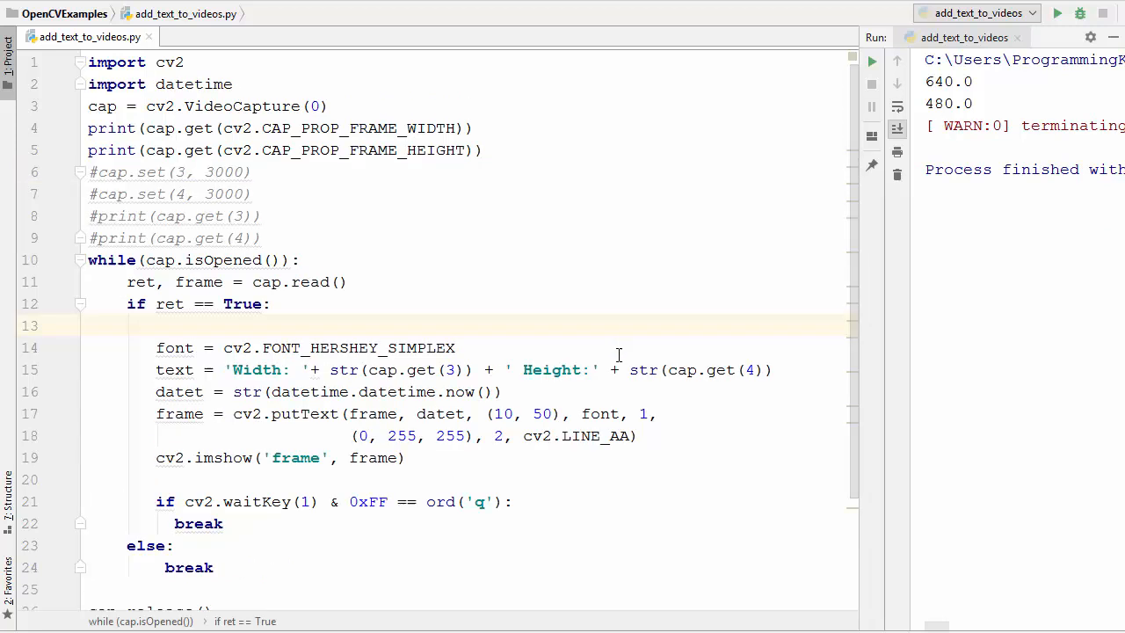